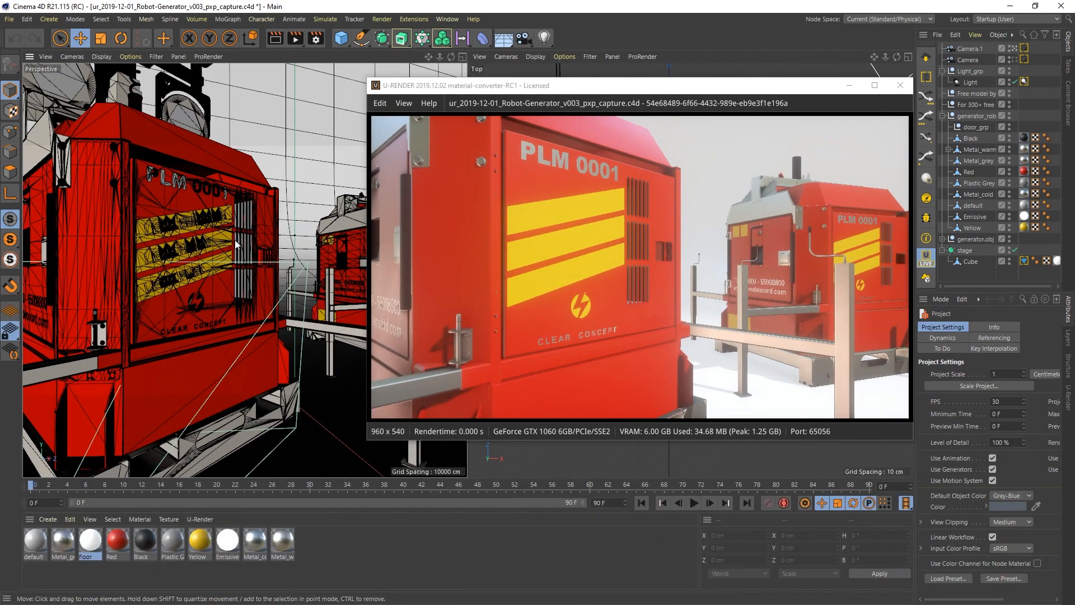
- Render the robot generator scene with the U-RENDER HQ setting at 1920×1080 into the Picture Viewer
click(316, 38)
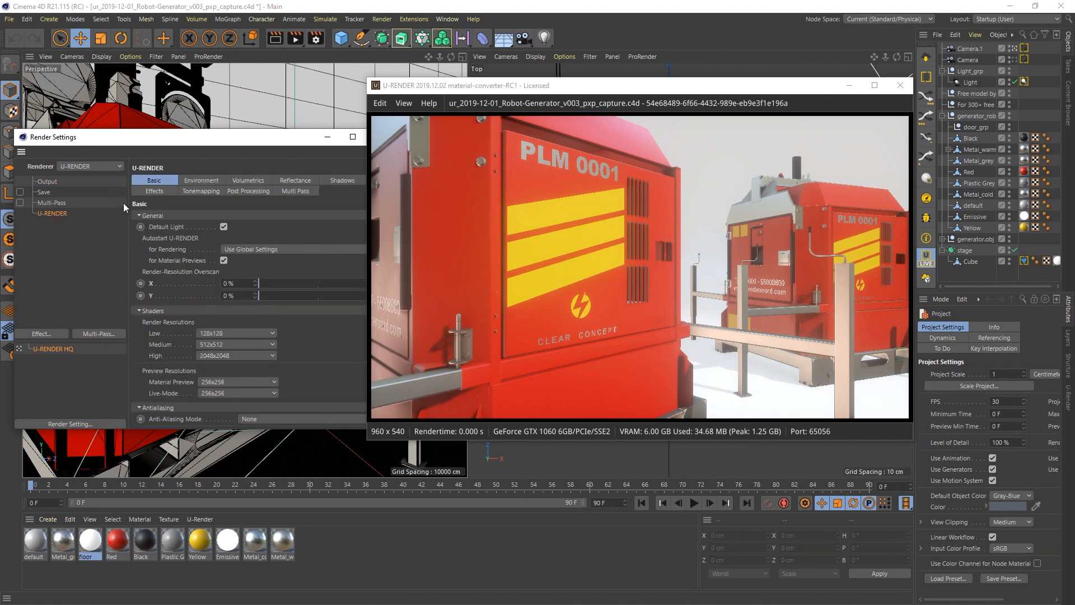
click(154, 191)
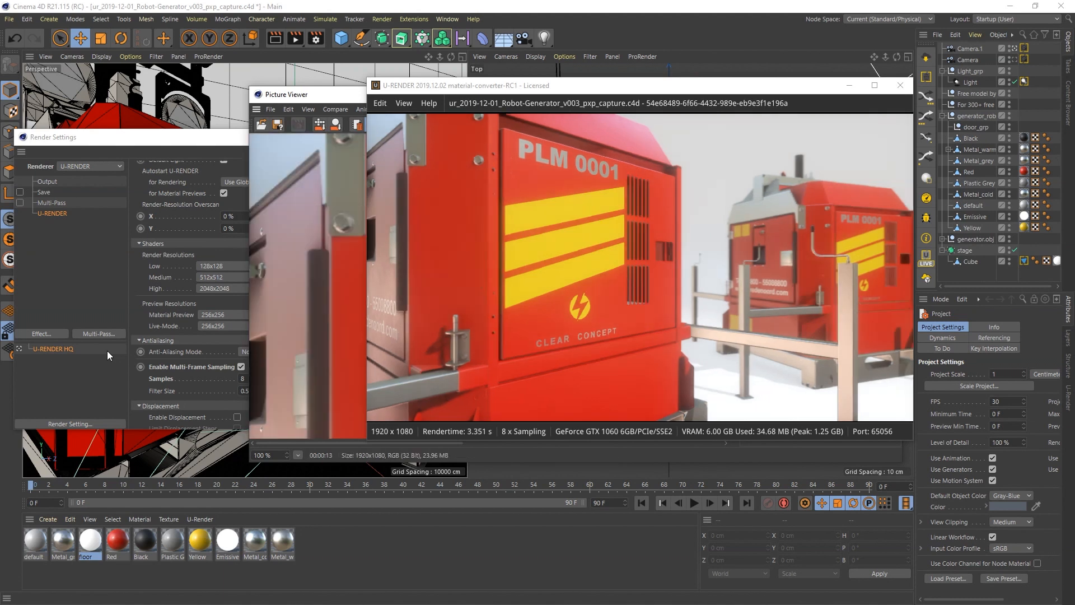
mouse_move(616, 120)
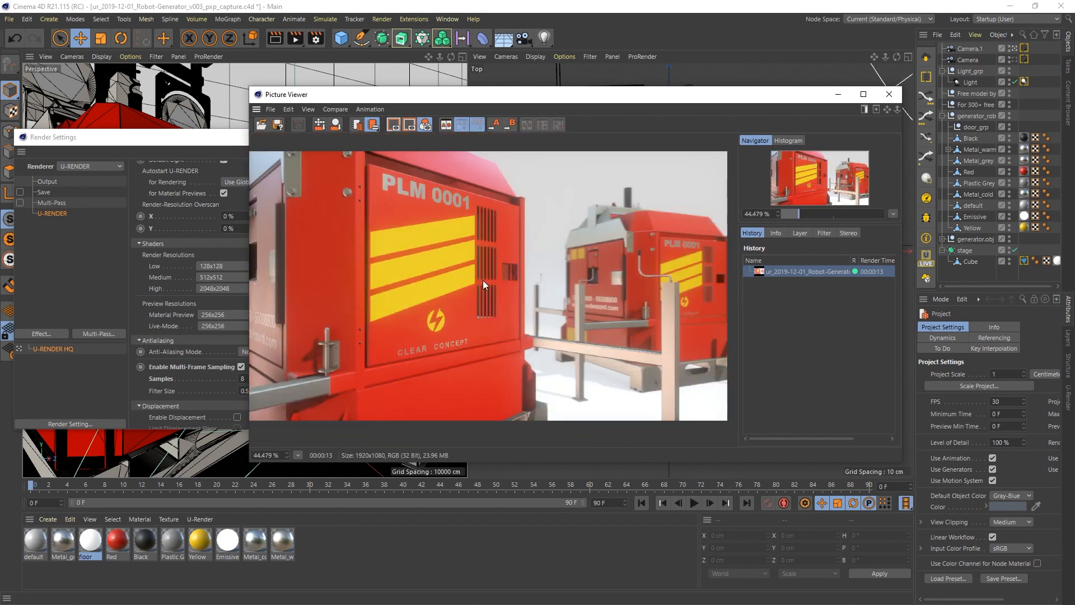
- Create a new C4D render setting using the Physical renderer at 1920×1080 with depth of field enabled
click(889, 94)
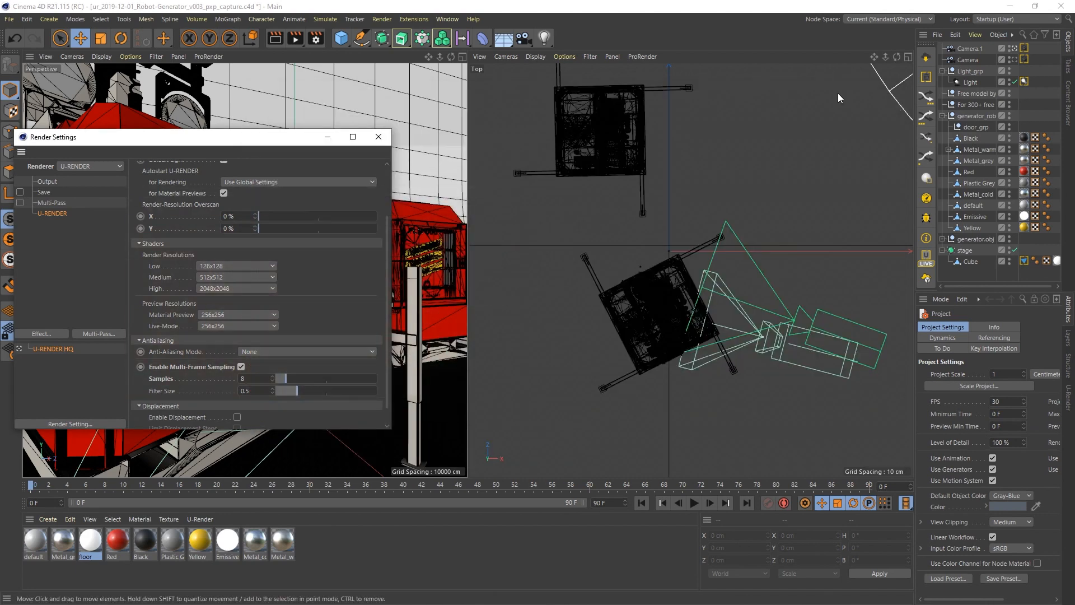
right_click(51, 348)
text(C4D)
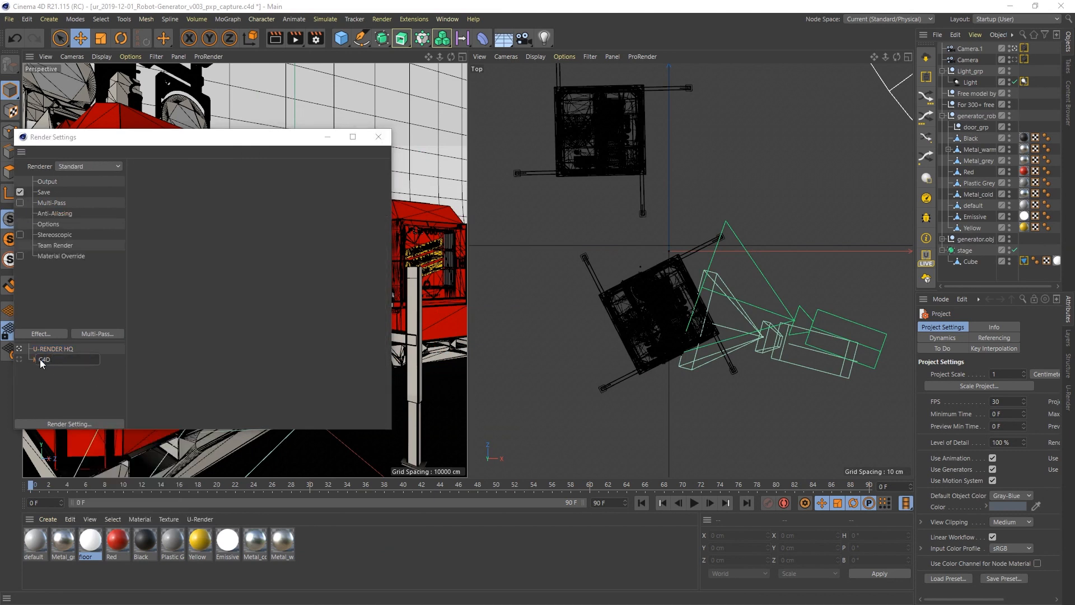
click(89, 165)
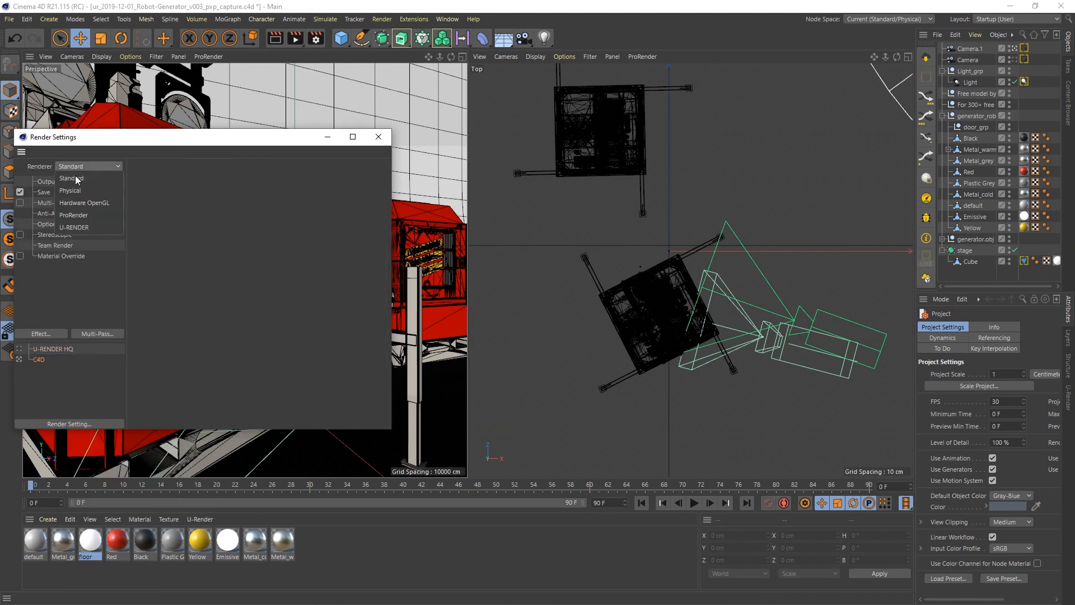
click(69, 190)
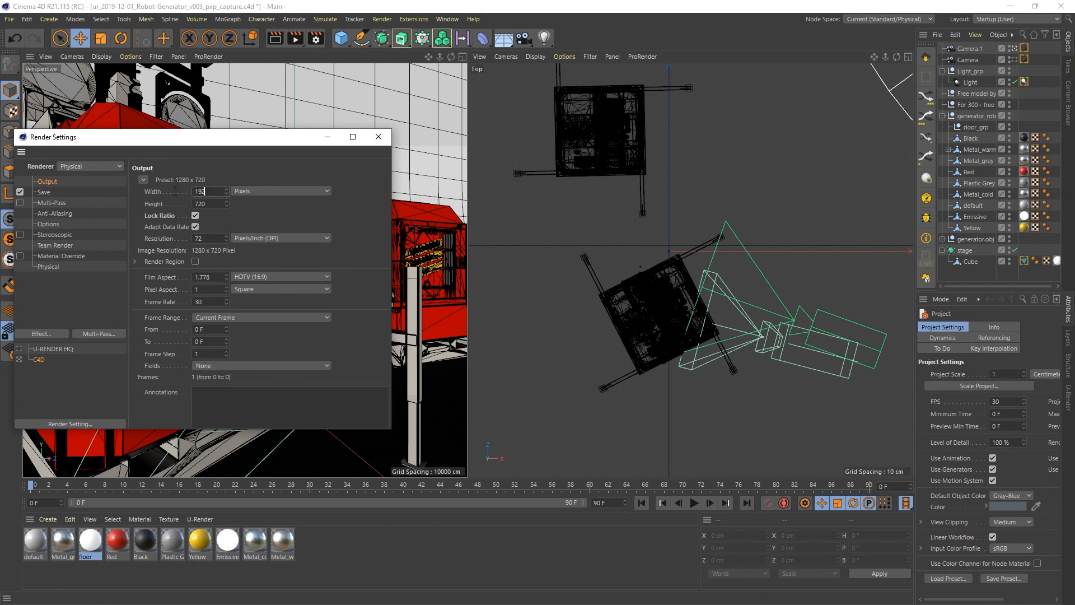
text(1920)
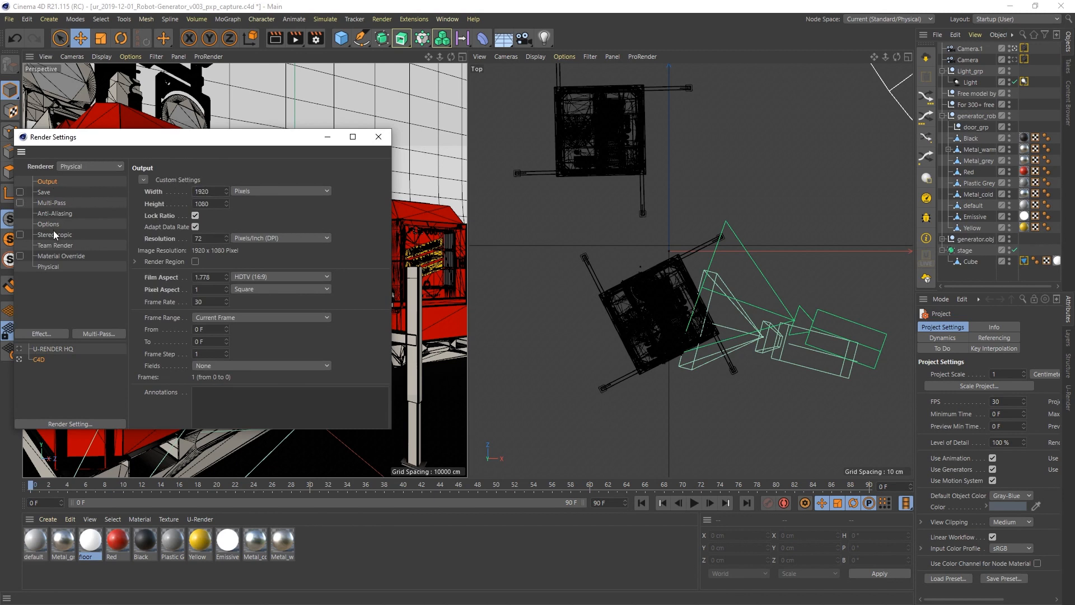
click(48, 267)
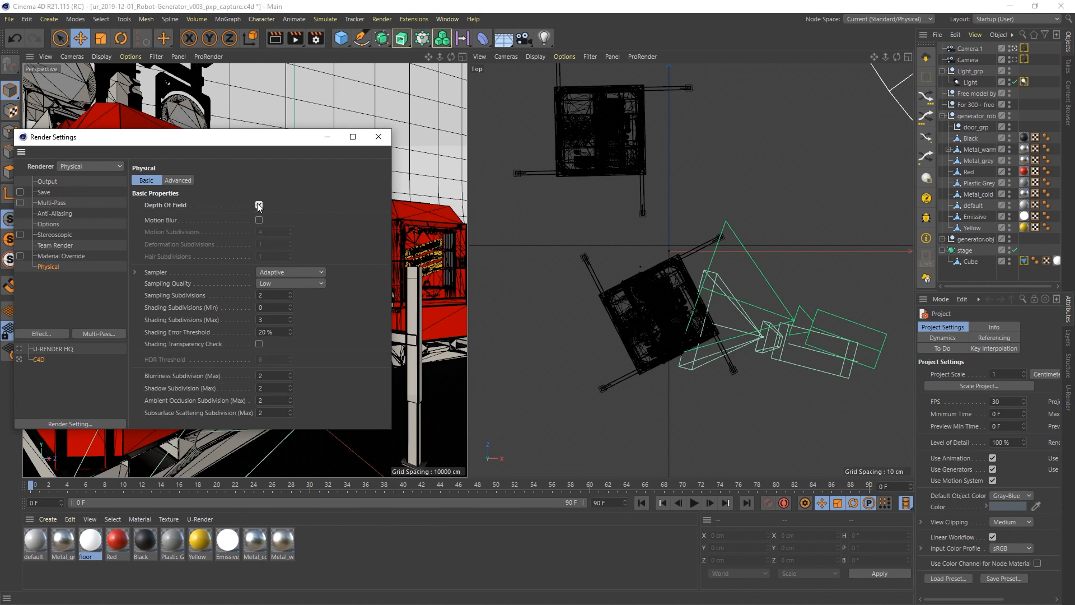
click(259, 205)
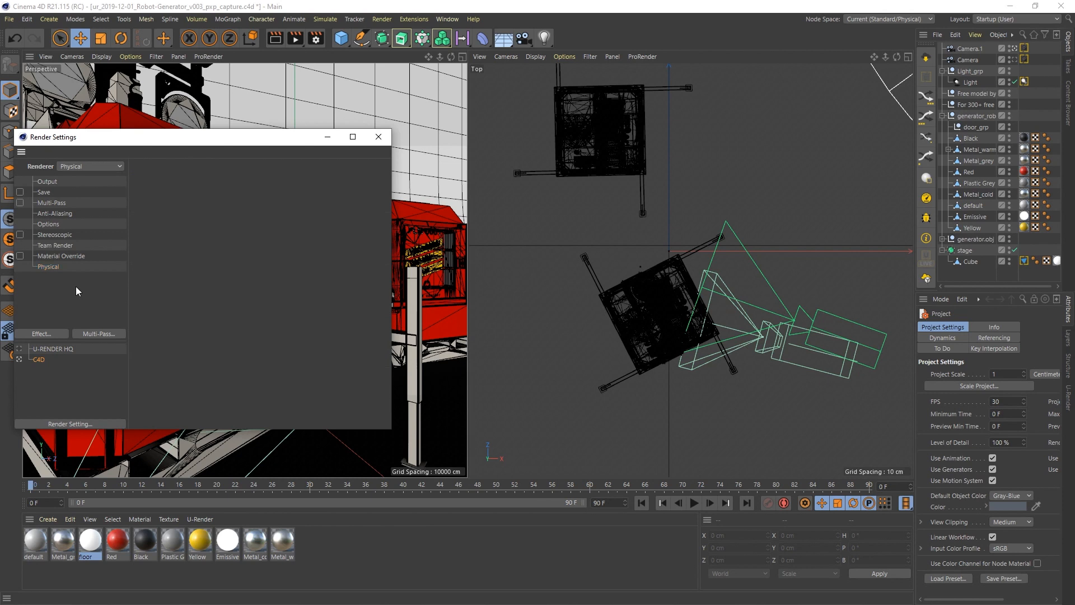
- Add a Global Illumination effect to the C4D render setting
click(42, 334)
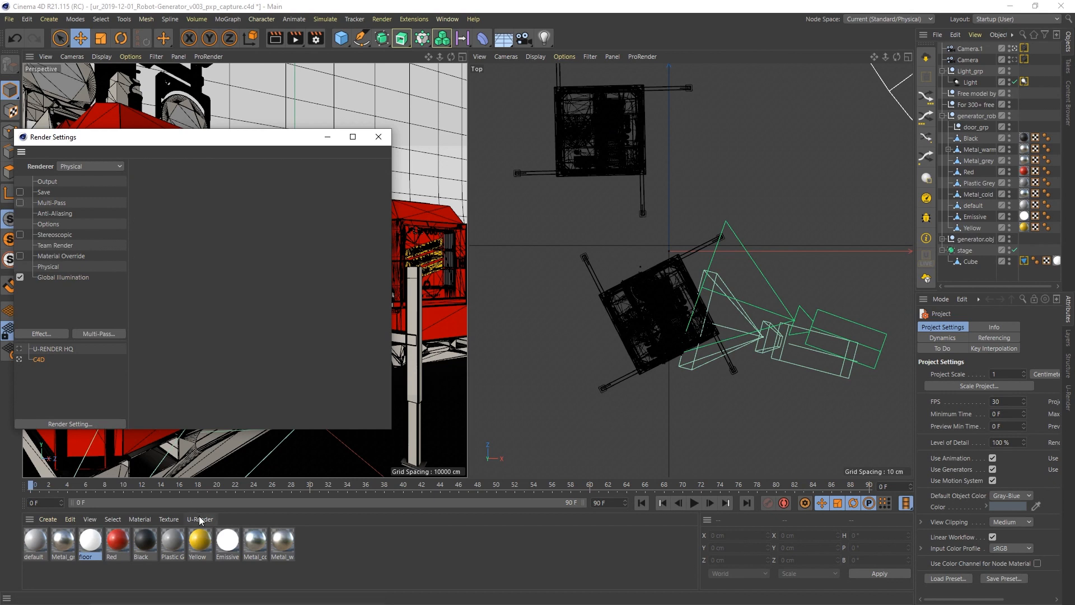
click(199, 519)
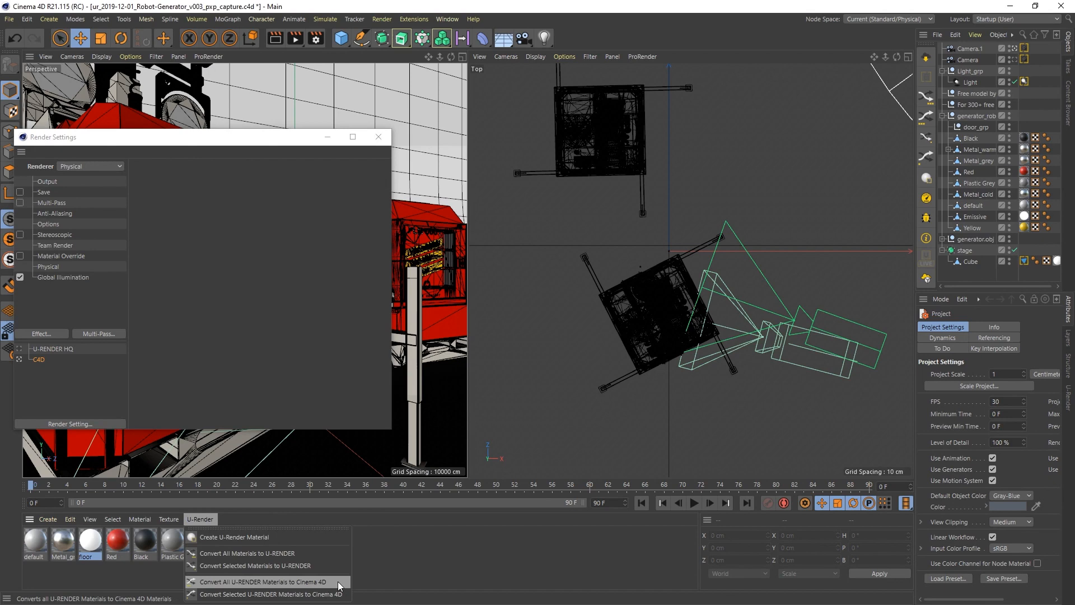
- Convert all U-RENDER materials to Cinema 4D and give Mat an HDR luminance texture
click(262, 581)
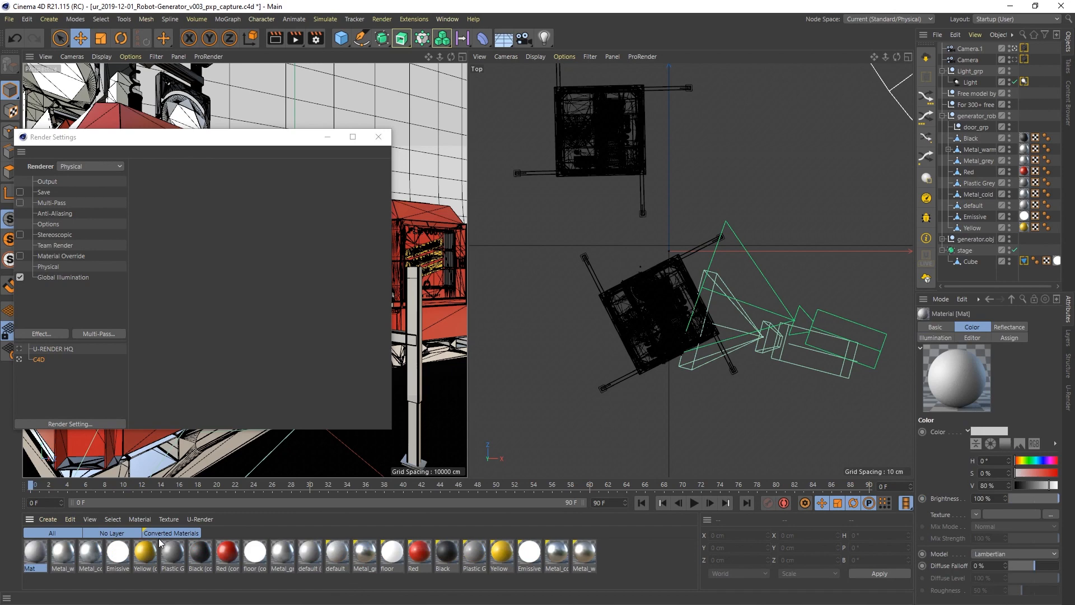
double_click(32, 553)
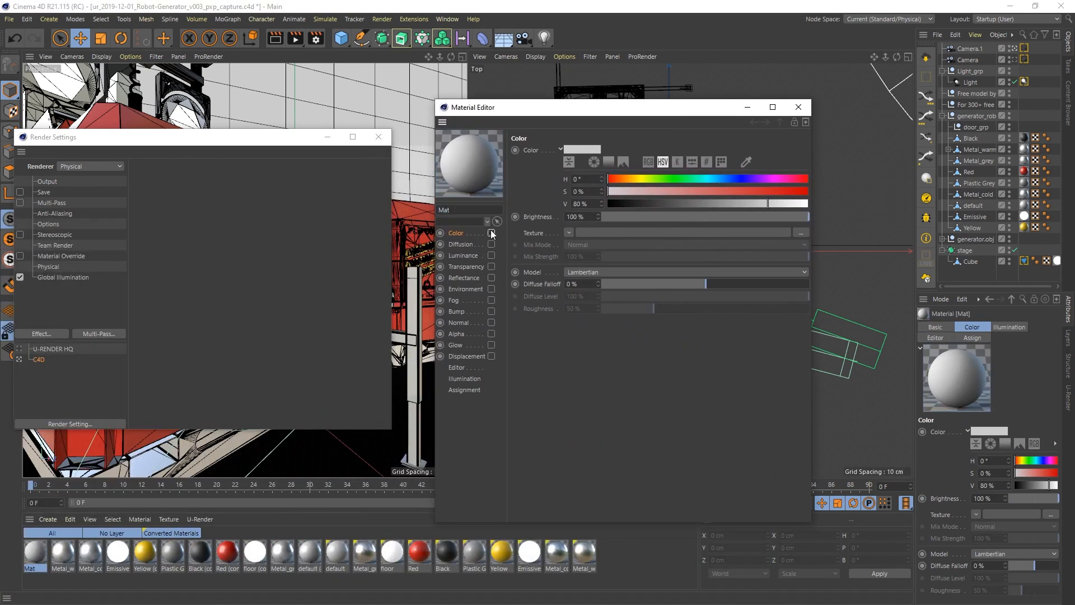
click(490, 255)
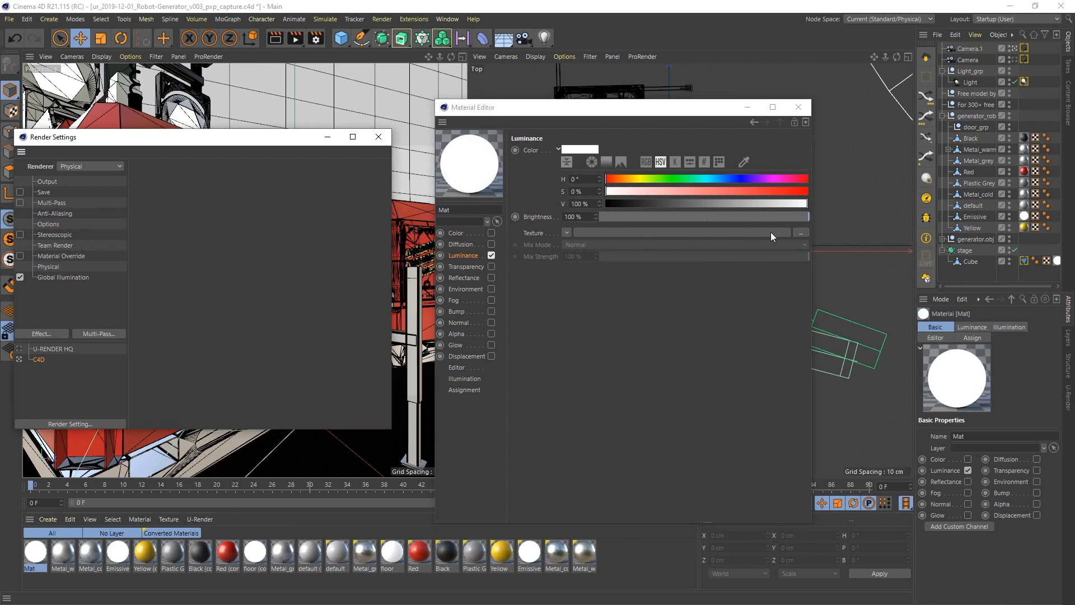
click(799, 233)
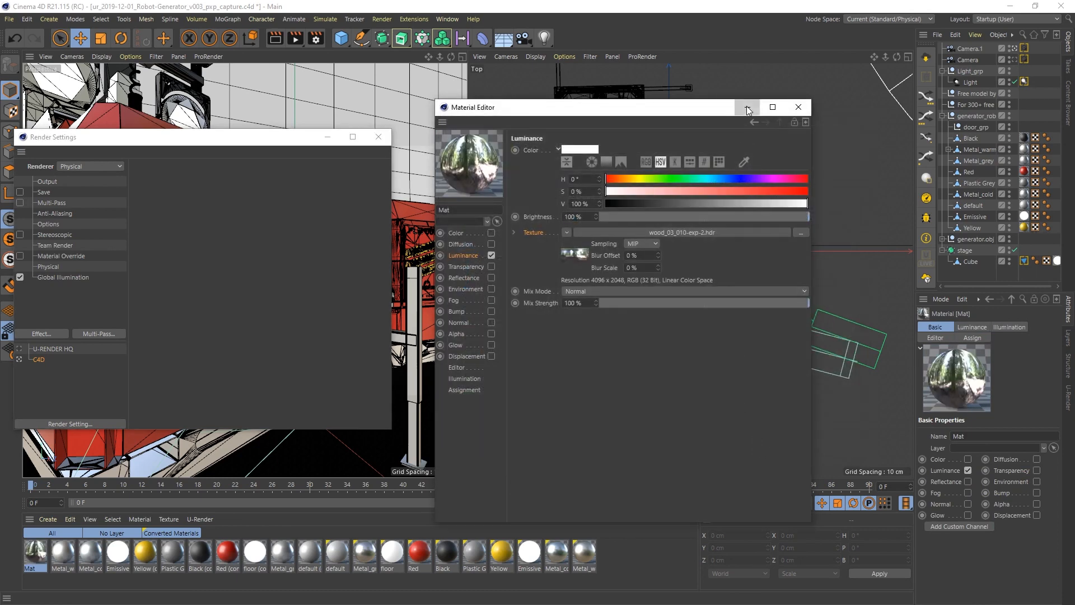
click(503, 38)
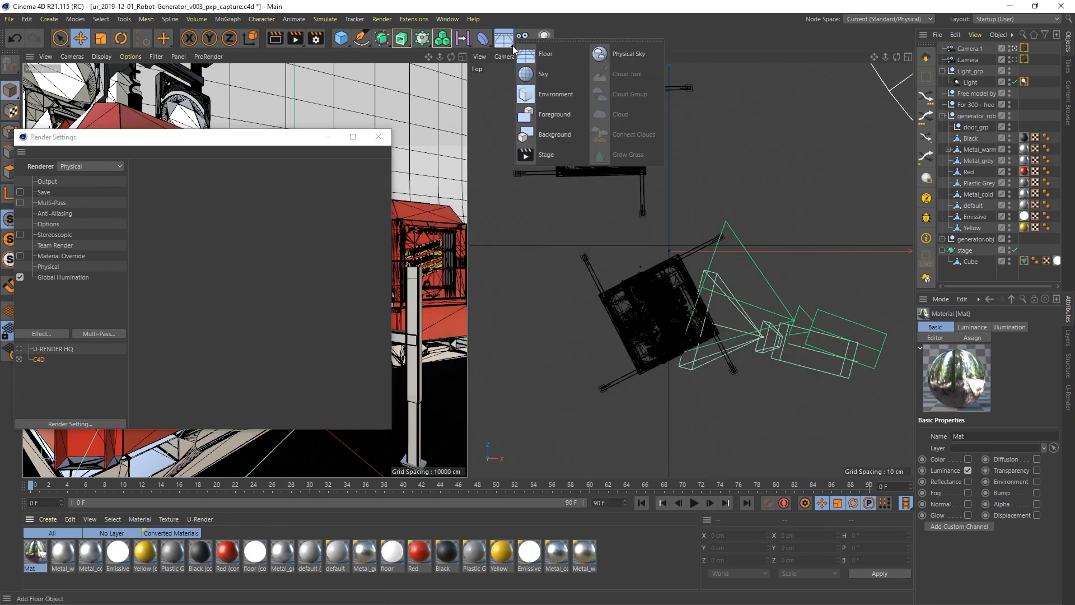
- Add a Sky object to the scene and show the camera's Physical settings
click(545, 74)
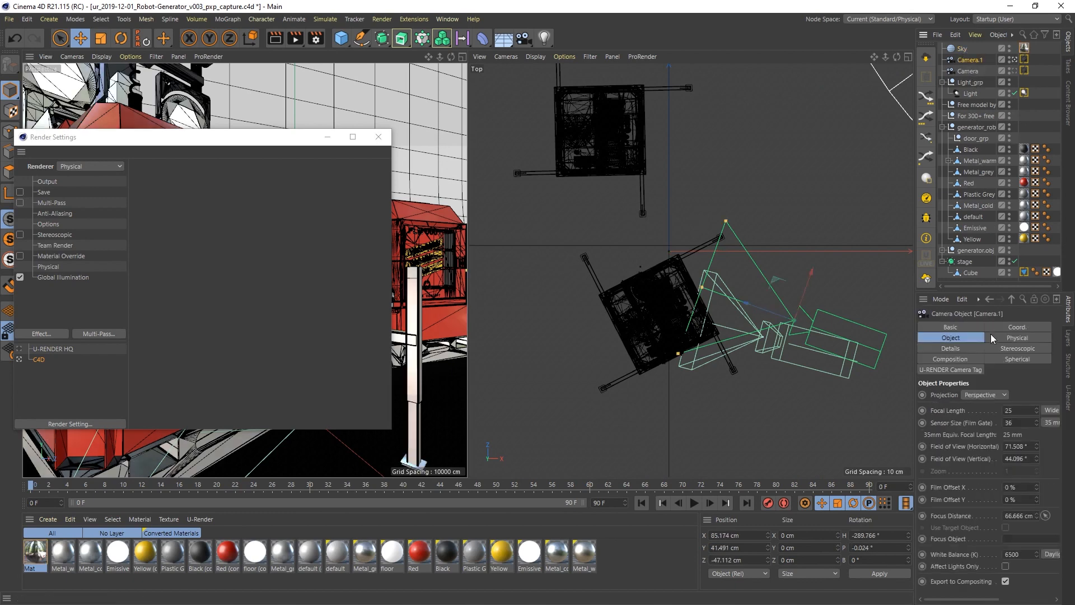
click(1016, 337)
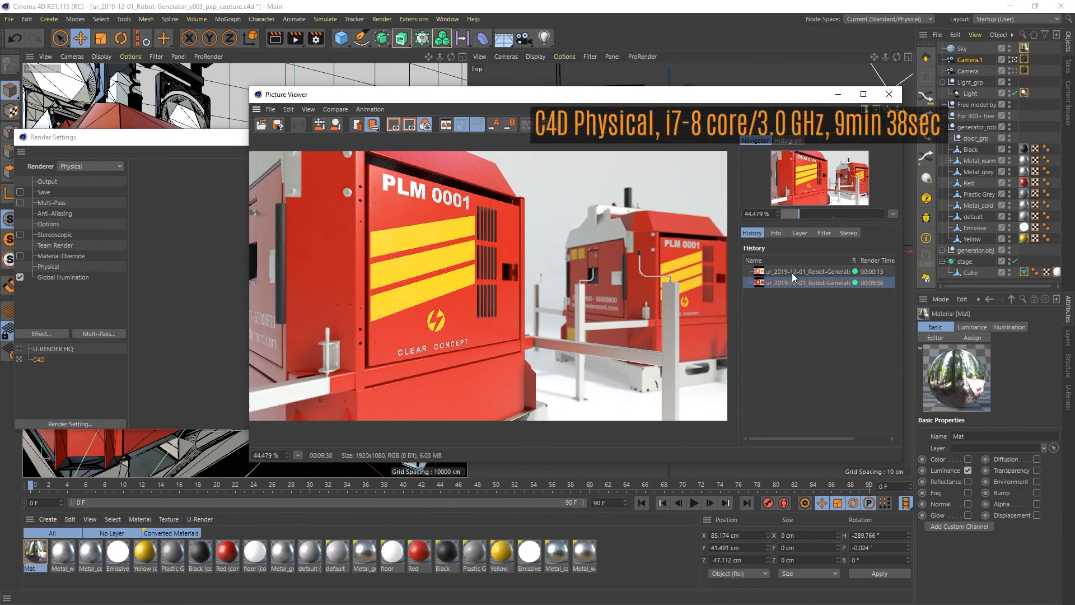
- Switch the Picture Viewer back to the U-RENDER image (13 s on a GTX 1060) to compare
click(809, 271)
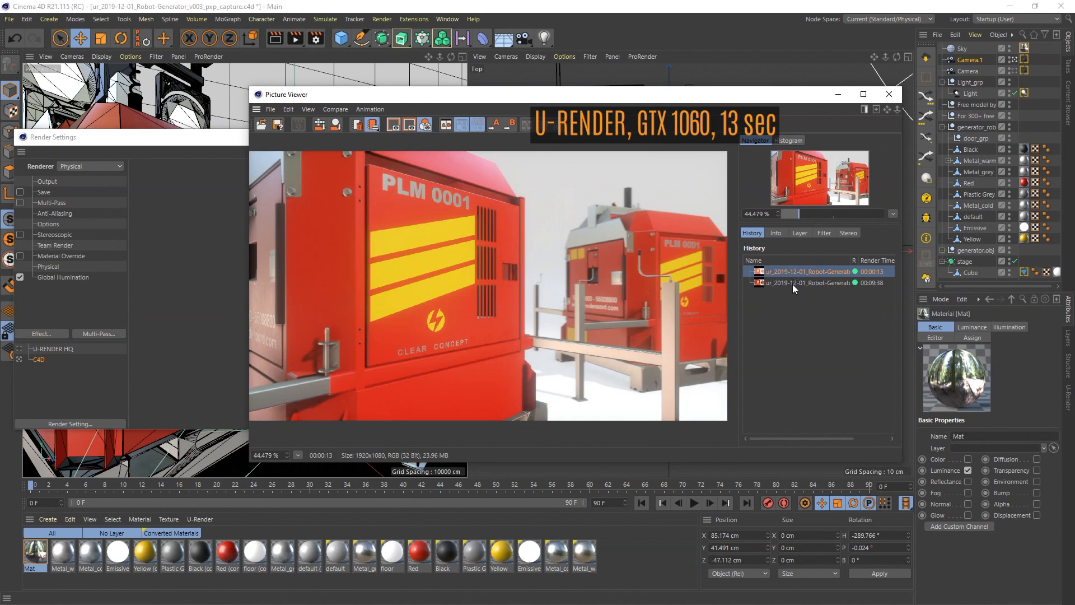